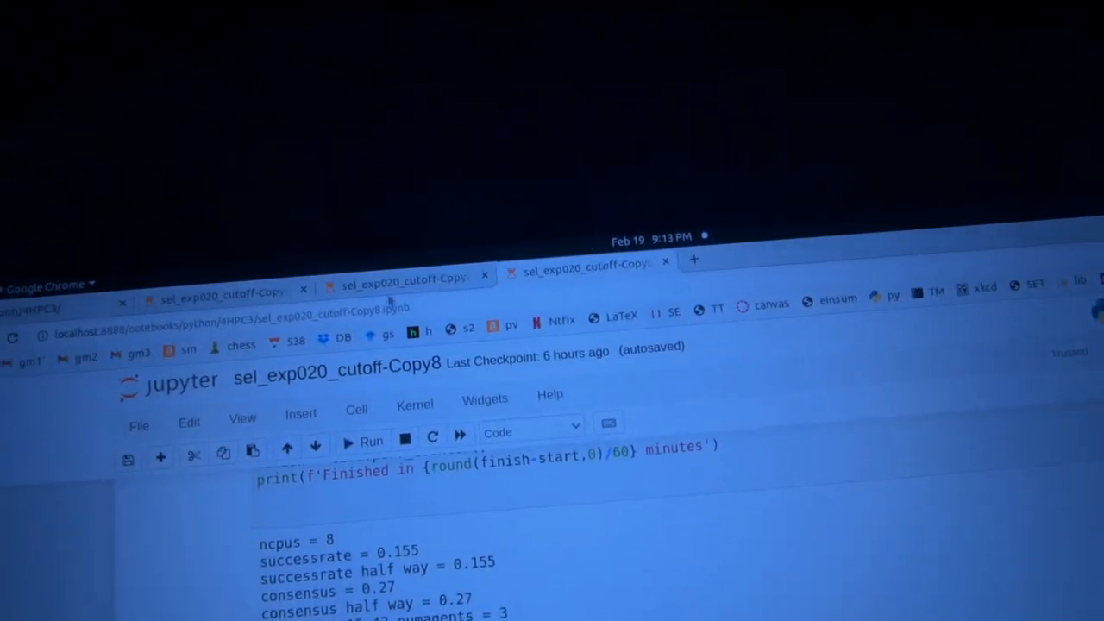
- Review the Copy7 notebook's results, then bring up the sel_exp020_cutoff-Copy6 notebook's outputs
left_click(241, 273)
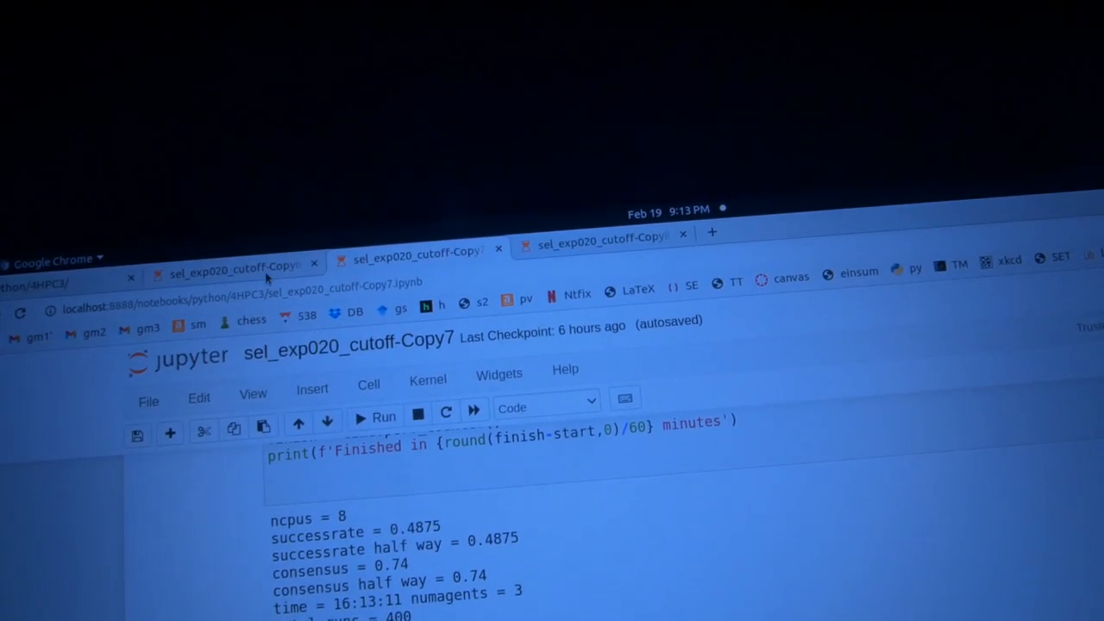
left_click(414, 248)
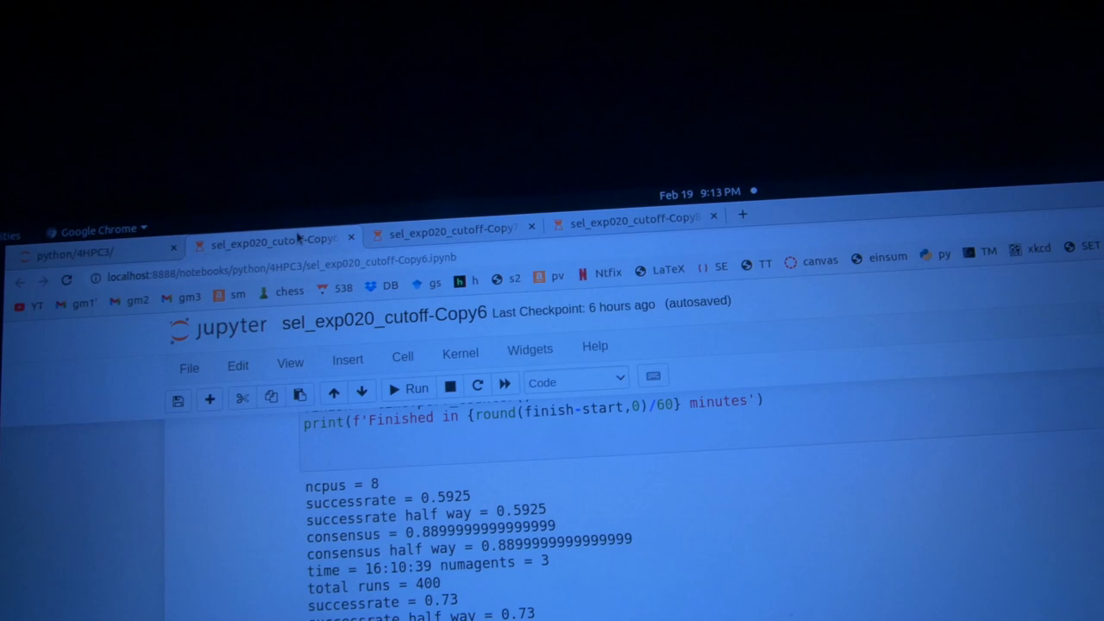